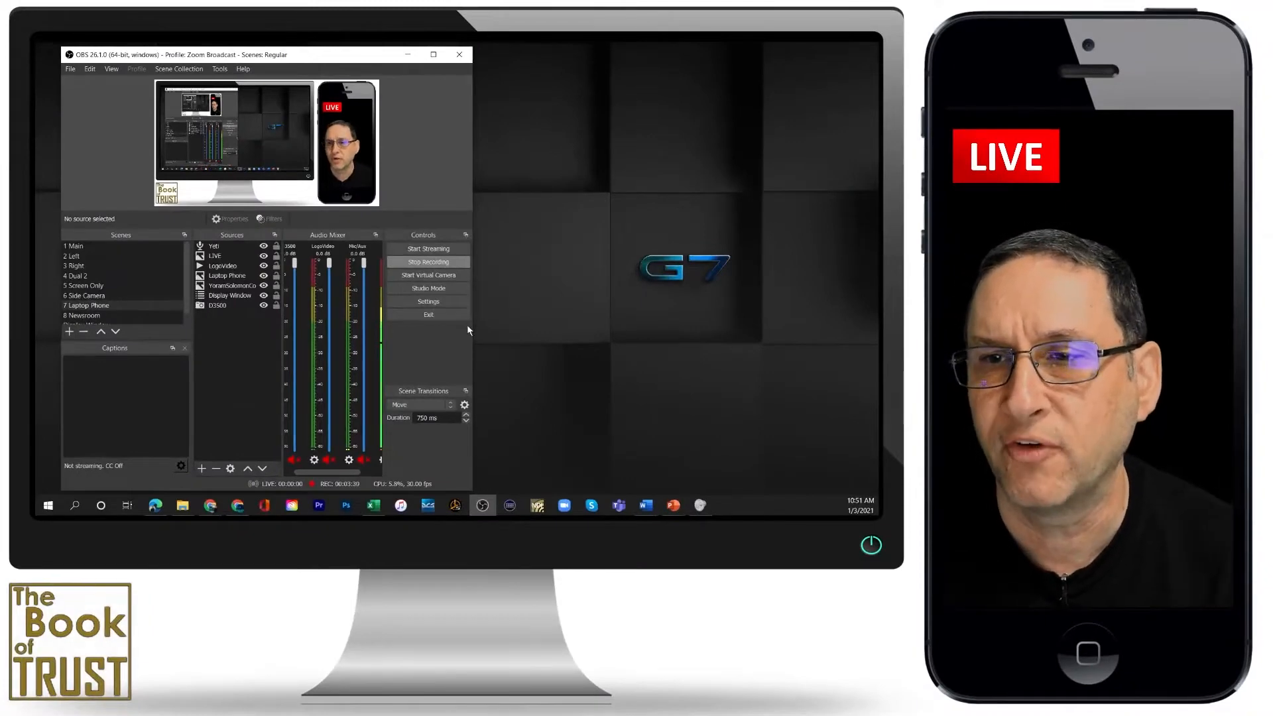
{"action": "mouse_move", "coordinate": [498, 238]}
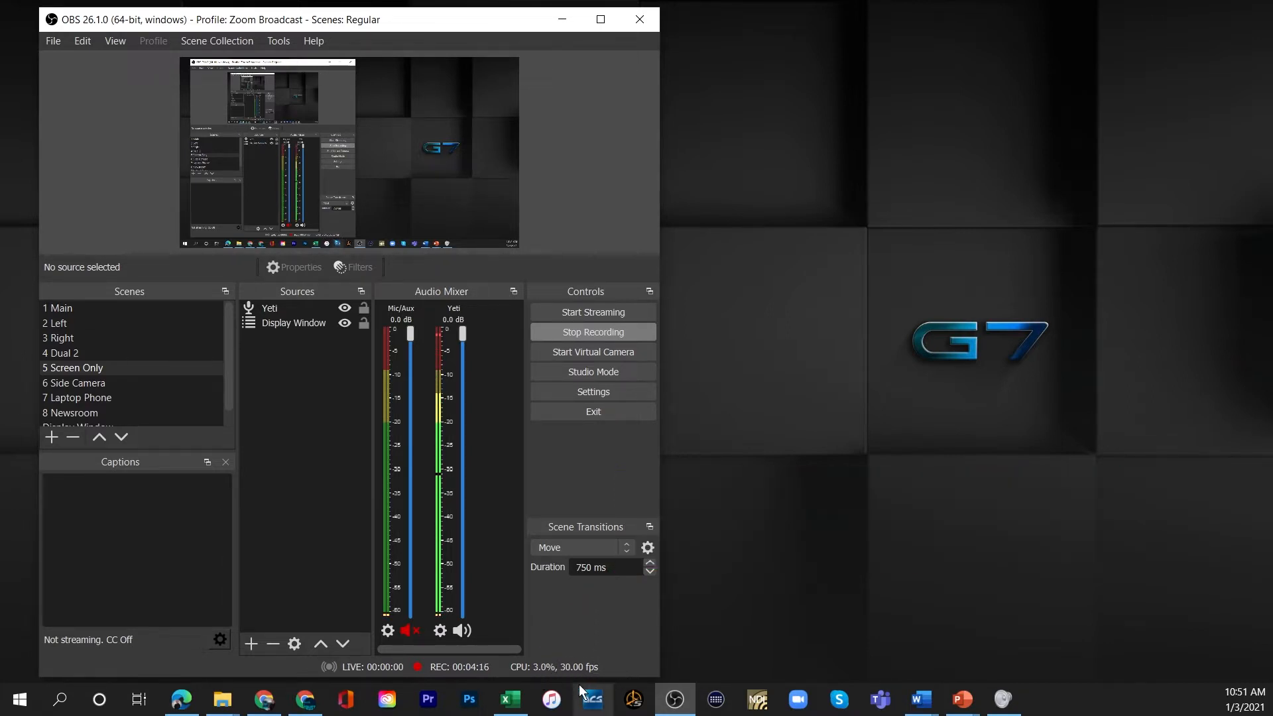
{"action": "mouse_move", "coordinate": [574, 684]}
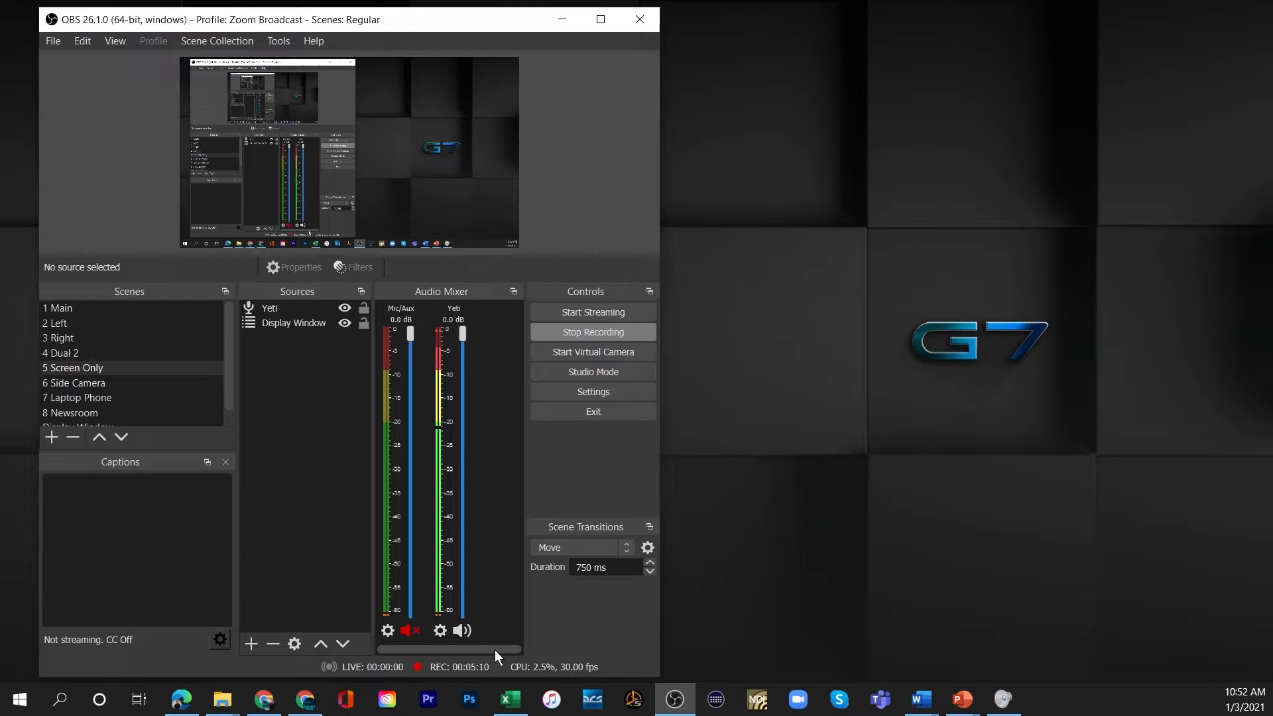
{"action": "mouse_move", "coordinate": [574, 698]}
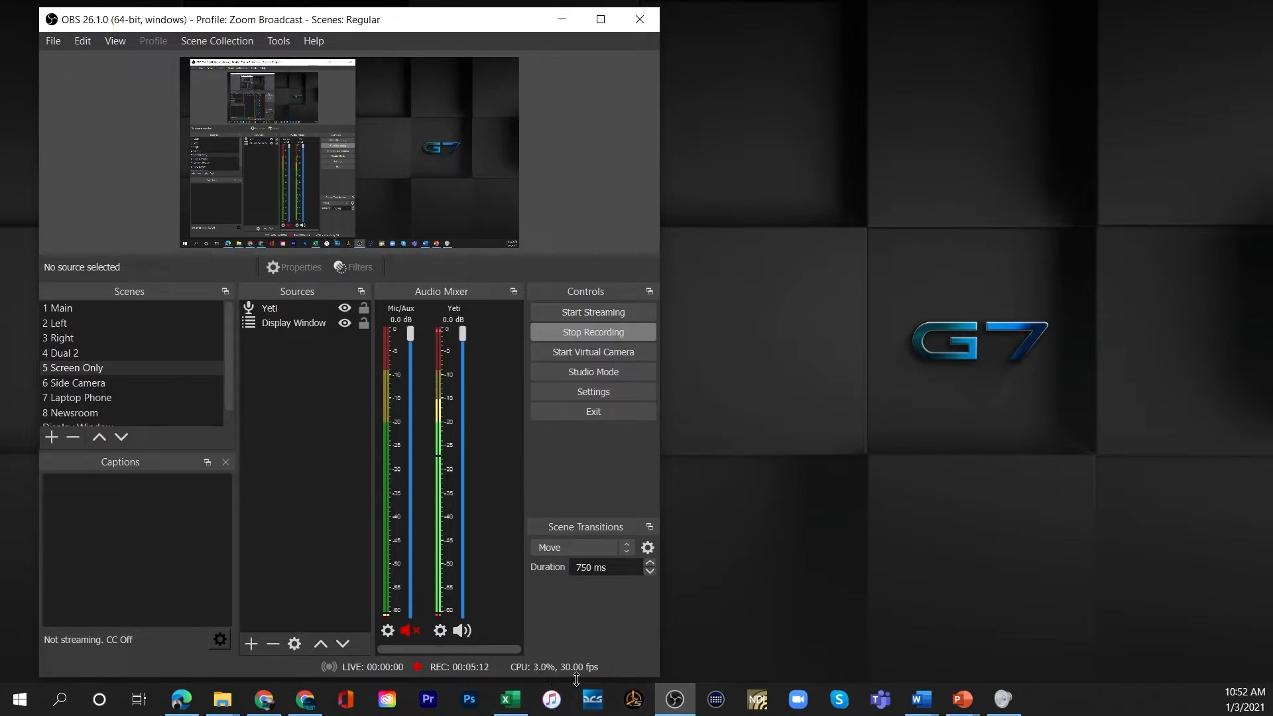
{"action": "mouse_move", "coordinate": [574, 684]}
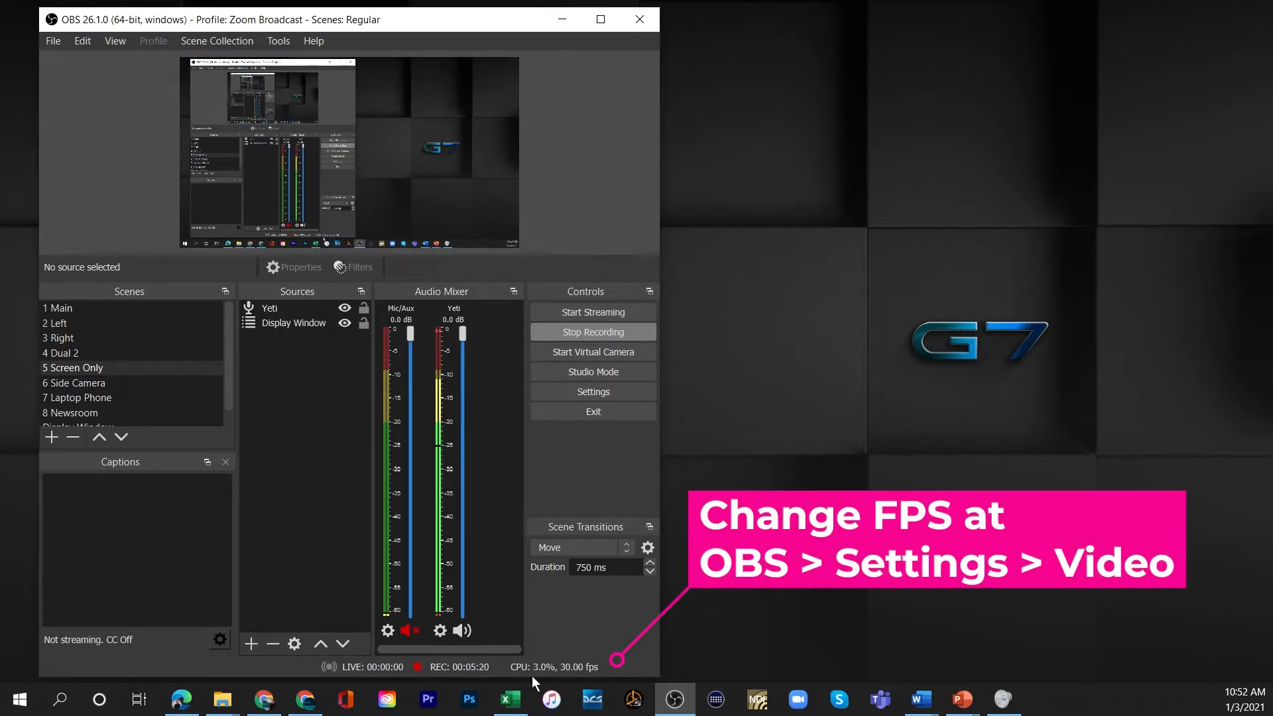
{"action": "mouse_move", "coordinate": [569, 665]}
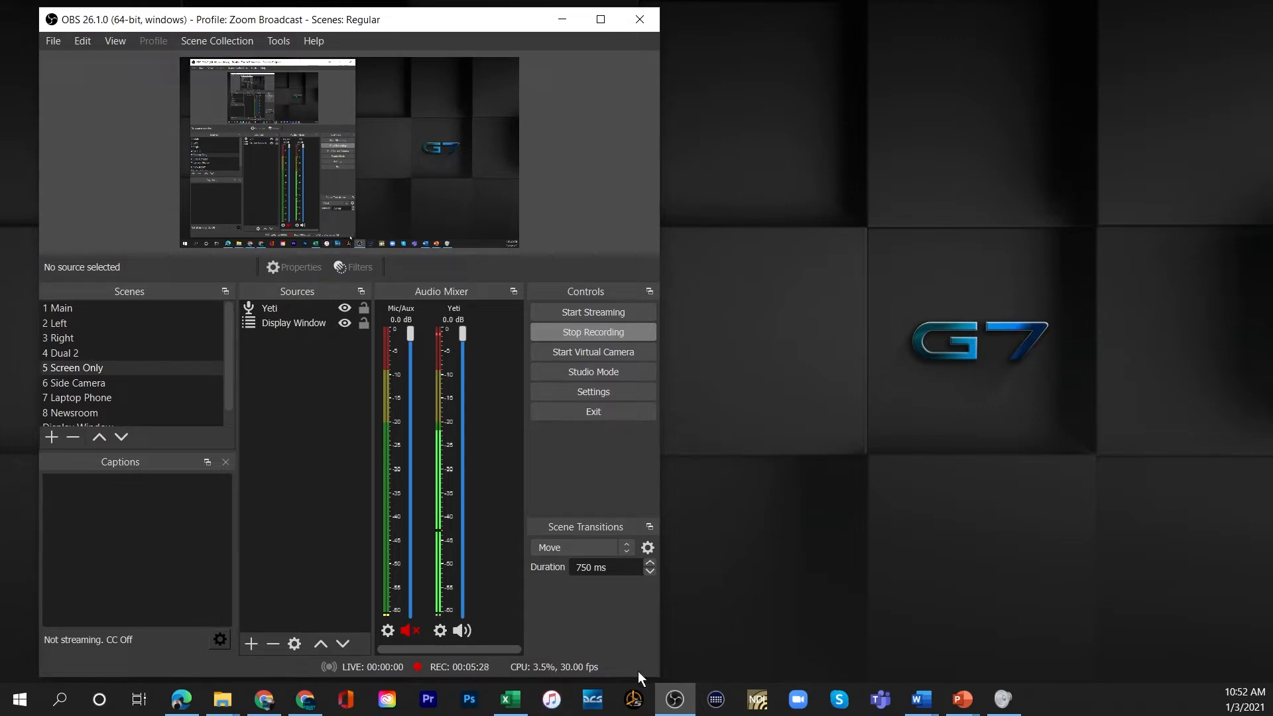
{"action": "mouse_move", "coordinate": [1137, 705]}
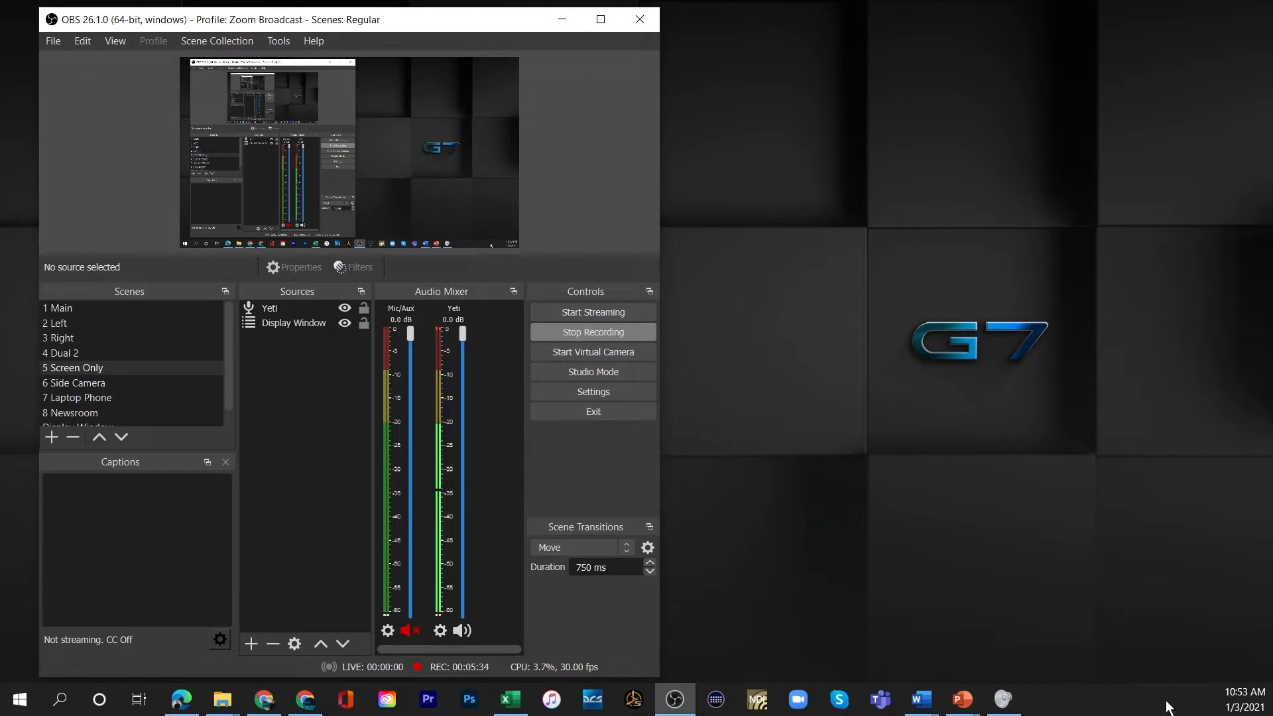
Open Task Manager from the taskbar menu and expand it to full process details.
{"action": "right_click", "coordinate": [1170, 707]}
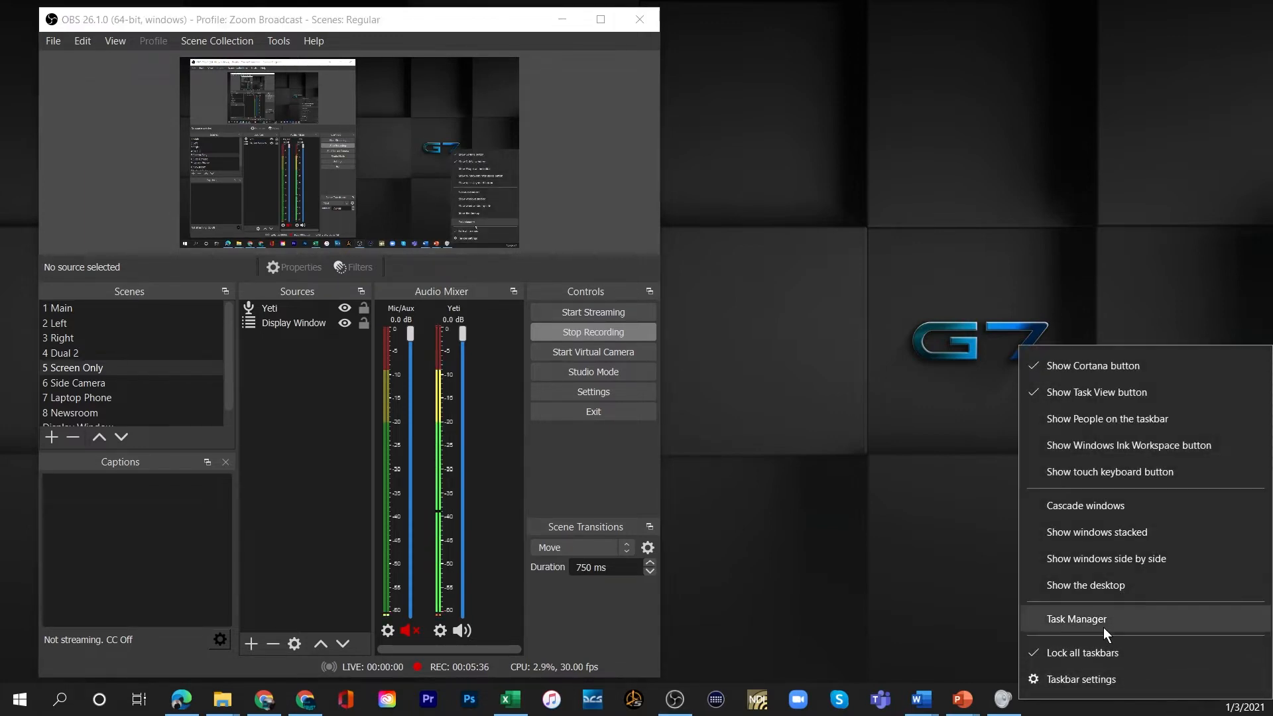
{"action": "left_click", "coordinate": [1077, 619]}
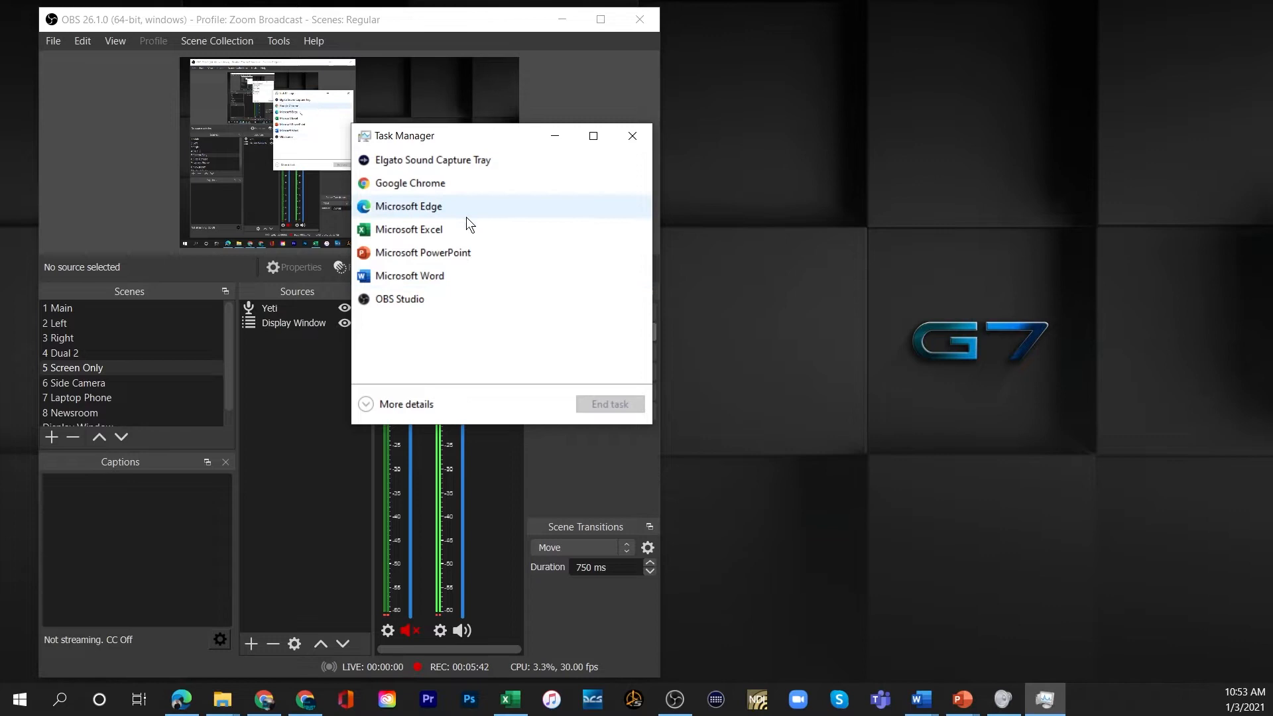
{"action": "mouse_move", "coordinate": [443, 276]}
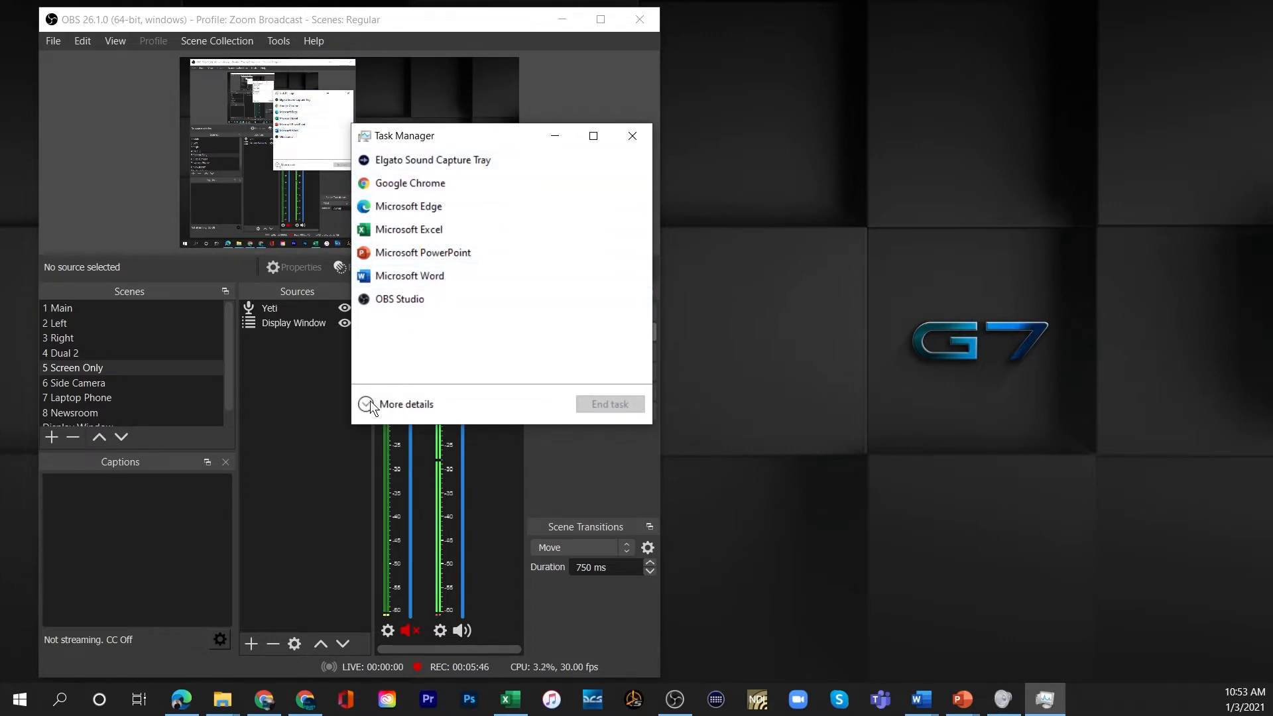
{"action": "left_click", "coordinate": [404, 404]}
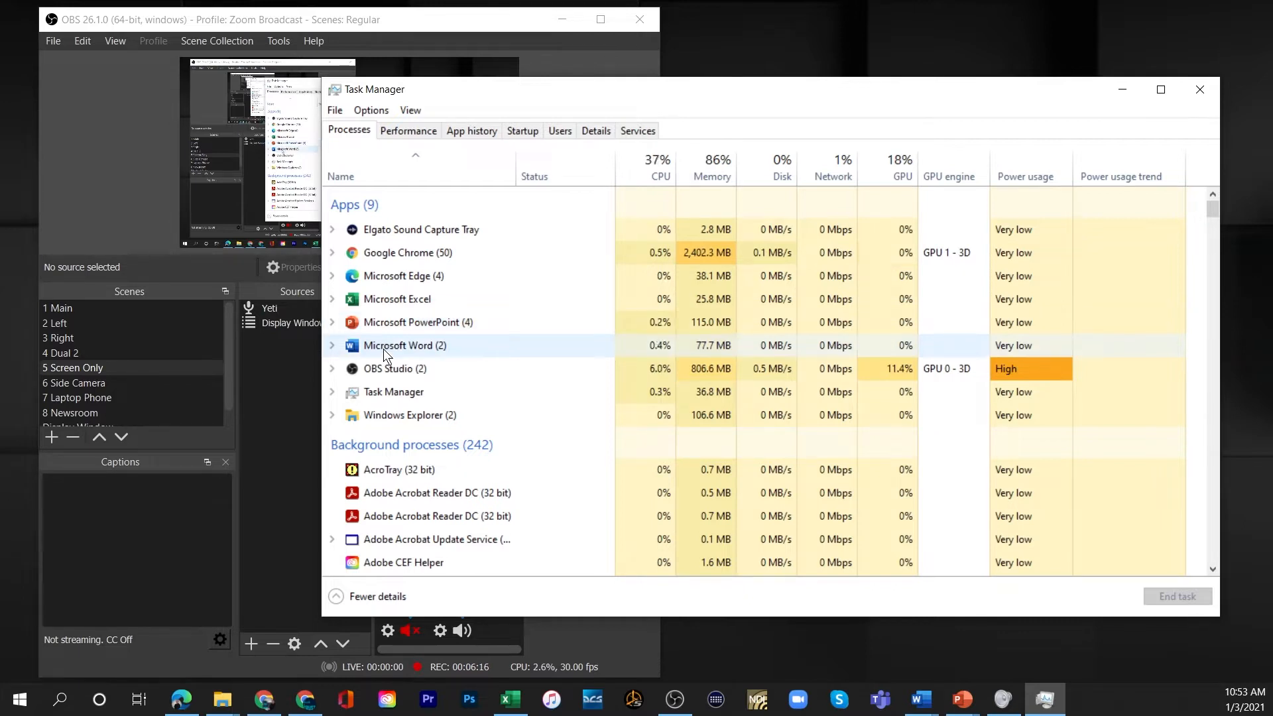
{"action": "left_click", "coordinate": [395, 369]}
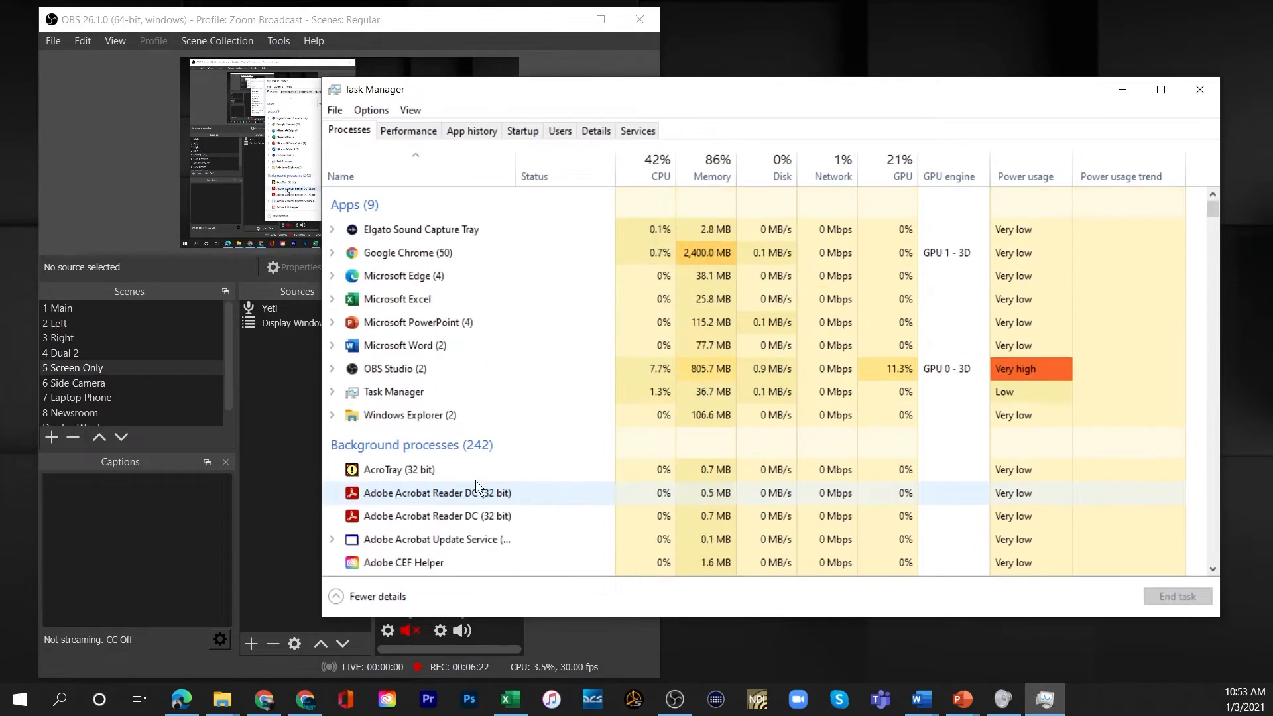
{"action": "mouse_move", "coordinate": [726, 135]}
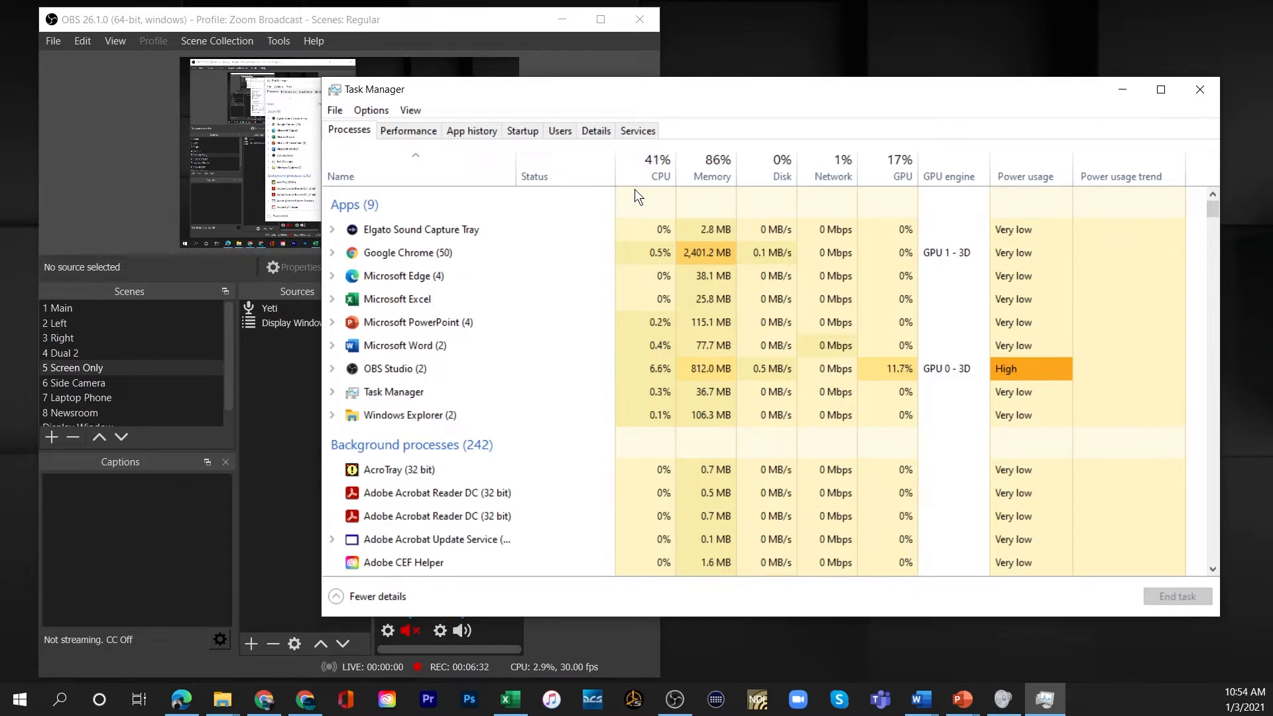
{"action": "mouse_move", "coordinate": [690, 161]}
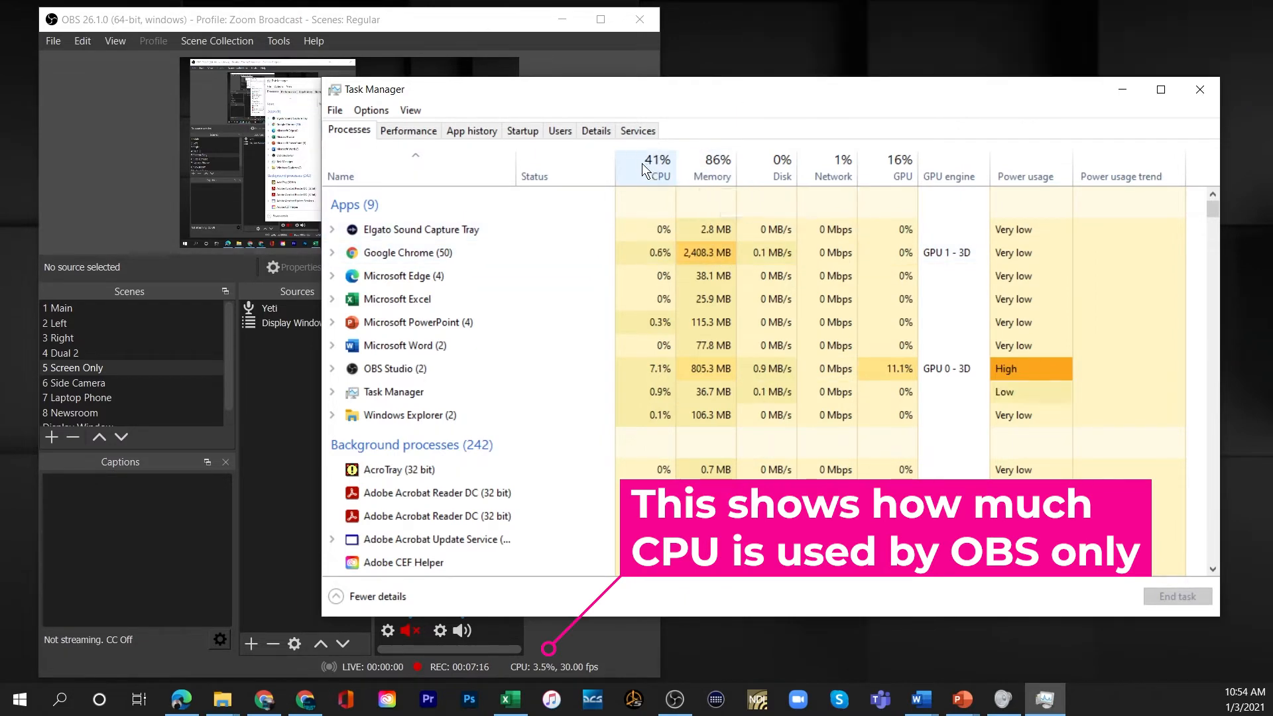
{"action": "mouse_move", "coordinate": [646, 171]}
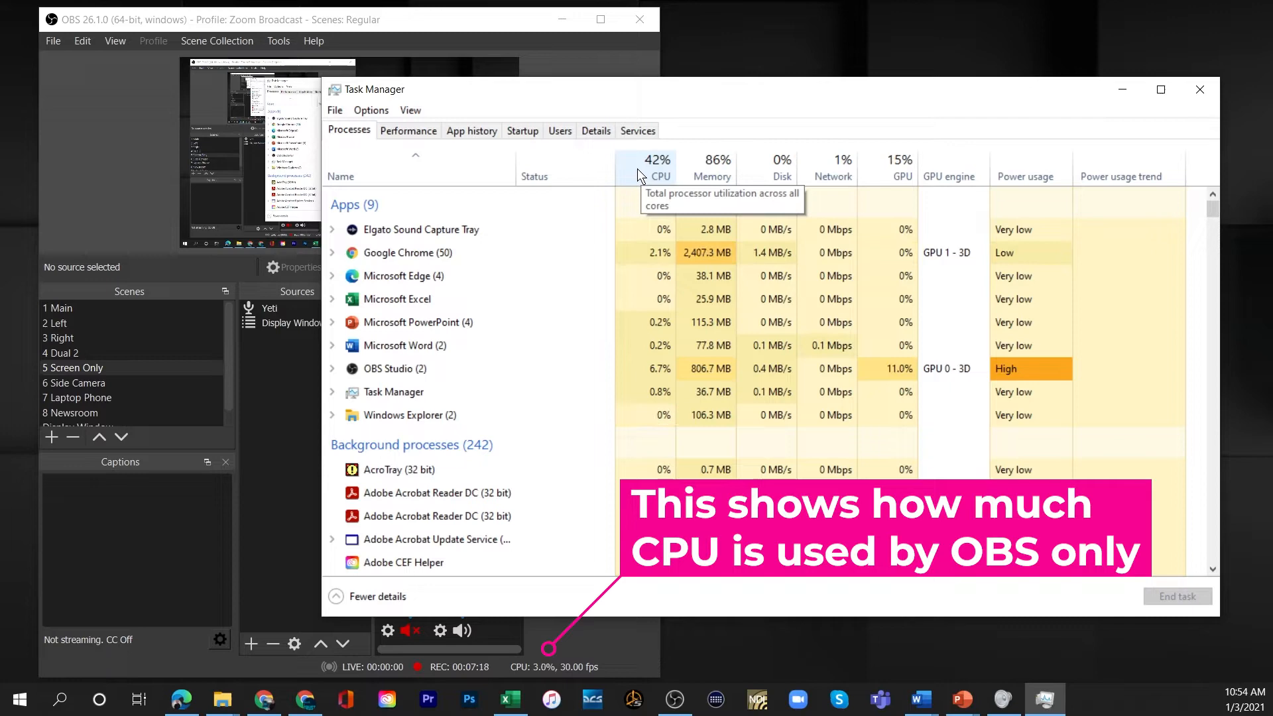
Sort processes by CPU, then Memory, then GPU usage, leaving OBS Studio on top at ~12% GPU.
{"action": "left_click", "coordinate": [659, 176]}
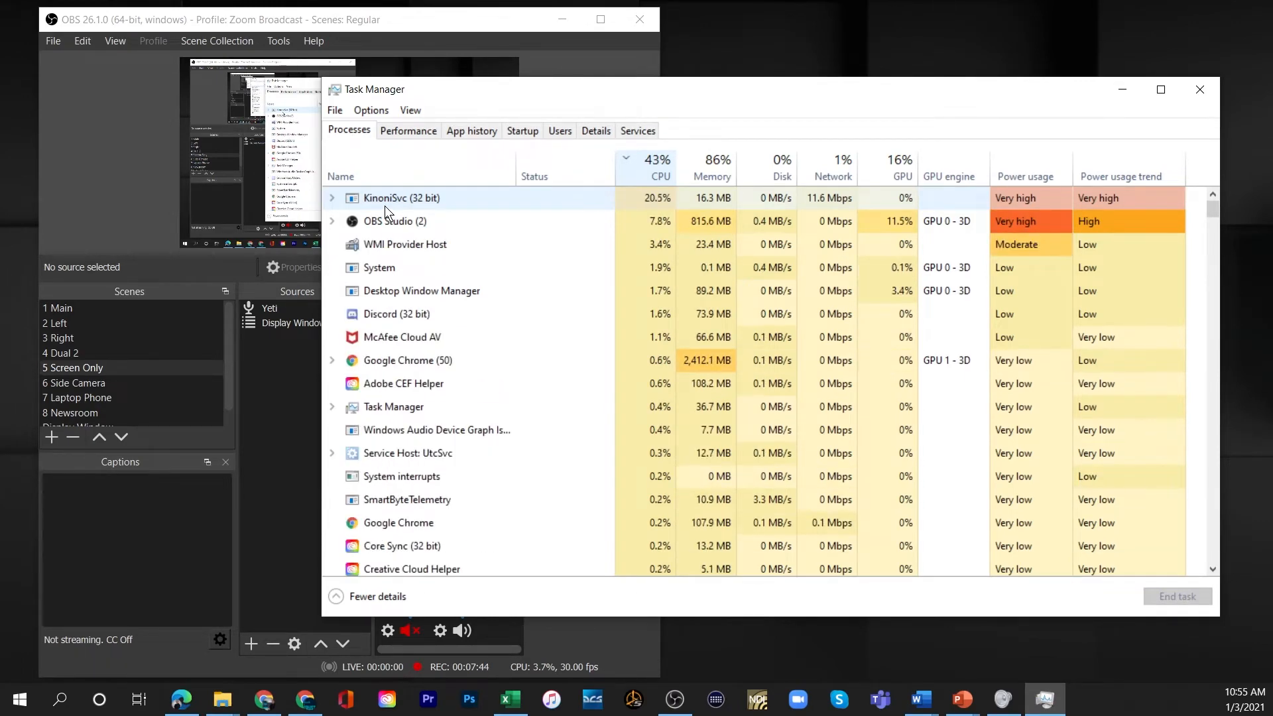
{"action": "left_click", "coordinate": [711, 168]}
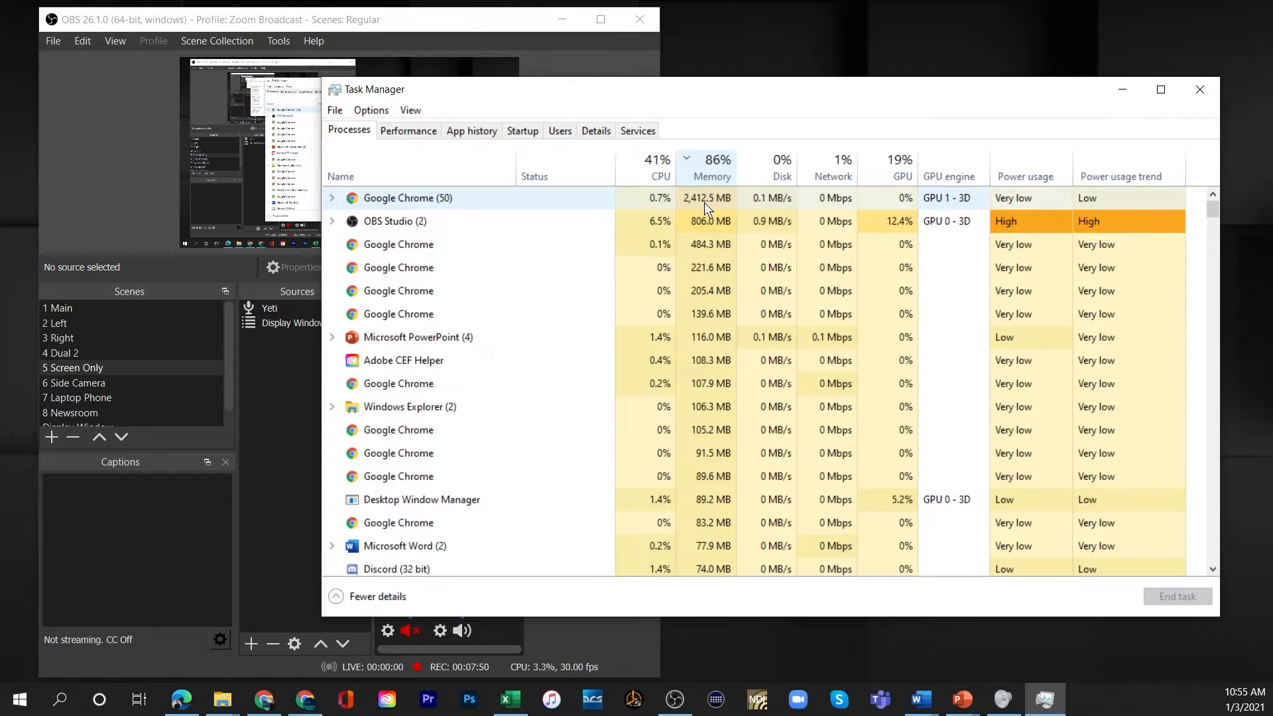
{"action": "mouse_move", "coordinate": [706, 176]}
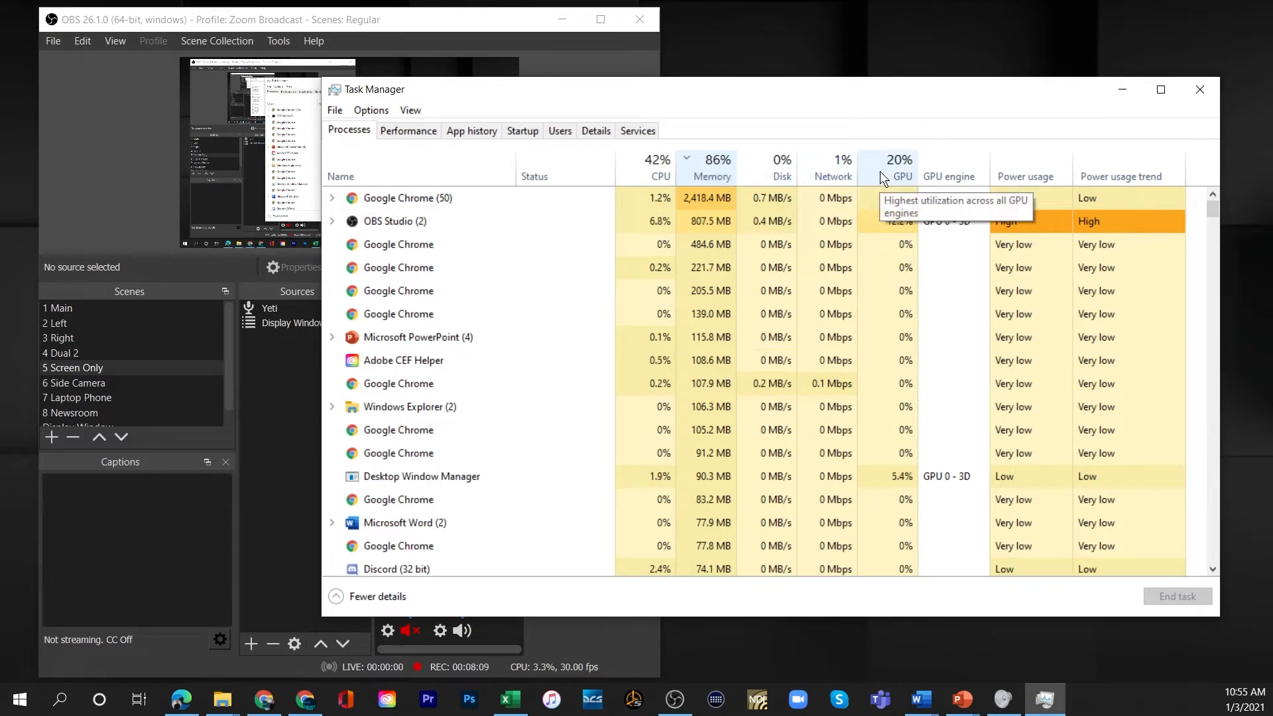
{"action": "left_click", "coordinate": [899, 160]}
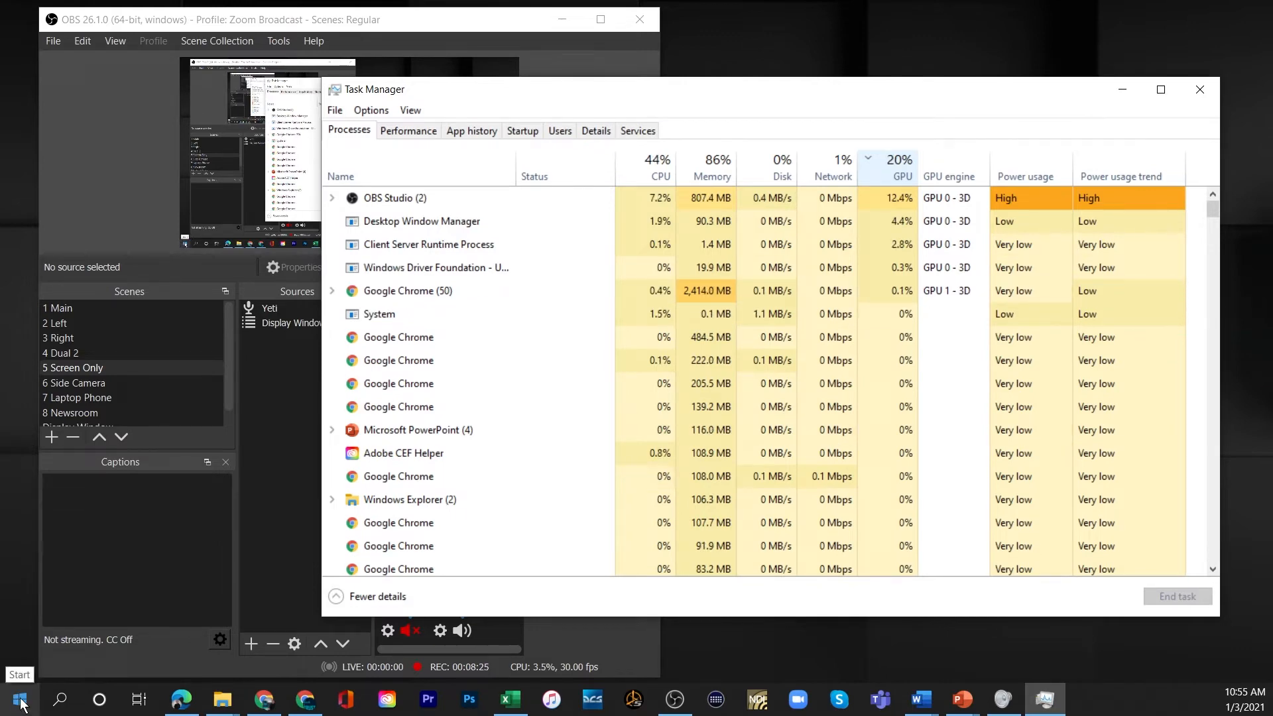
Open Windows Settings > System > About showing i7-8750H, 16 GB RAM, Windows 10 Home.
{"action": "left_click", "coordinate": [19, 699]}
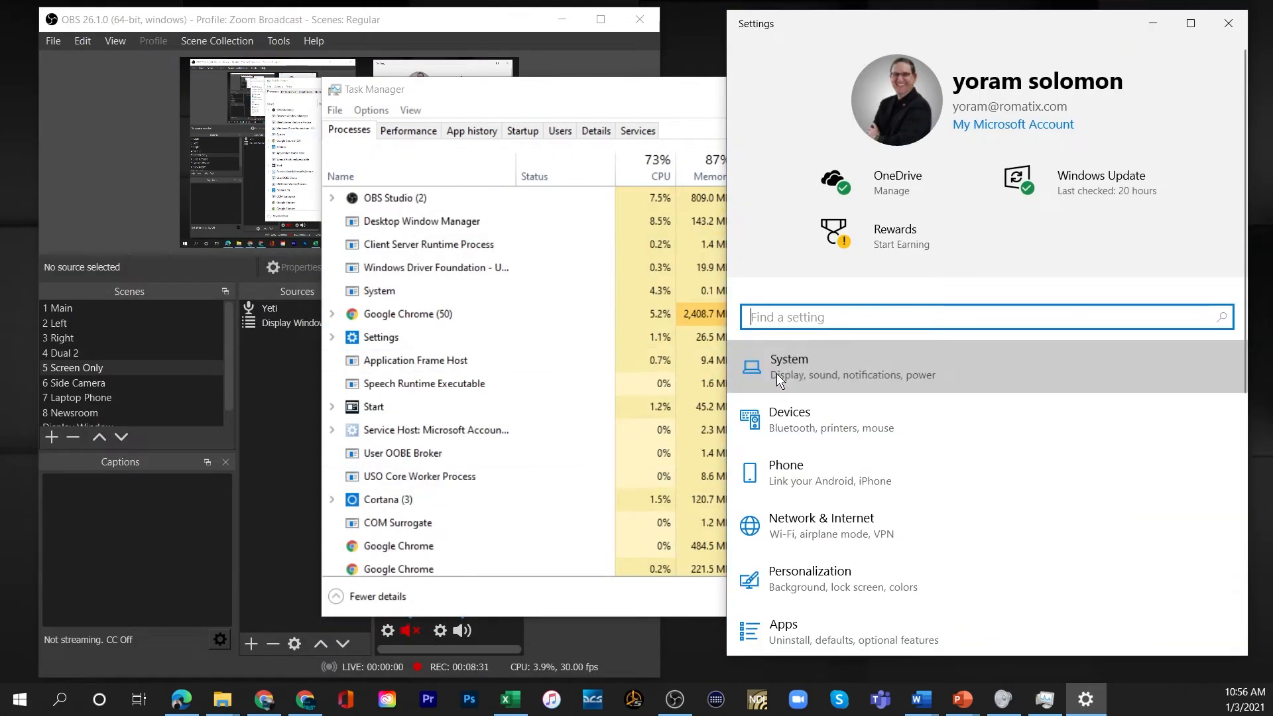
{"action": "left_click", "coordinate": [788, 367]}
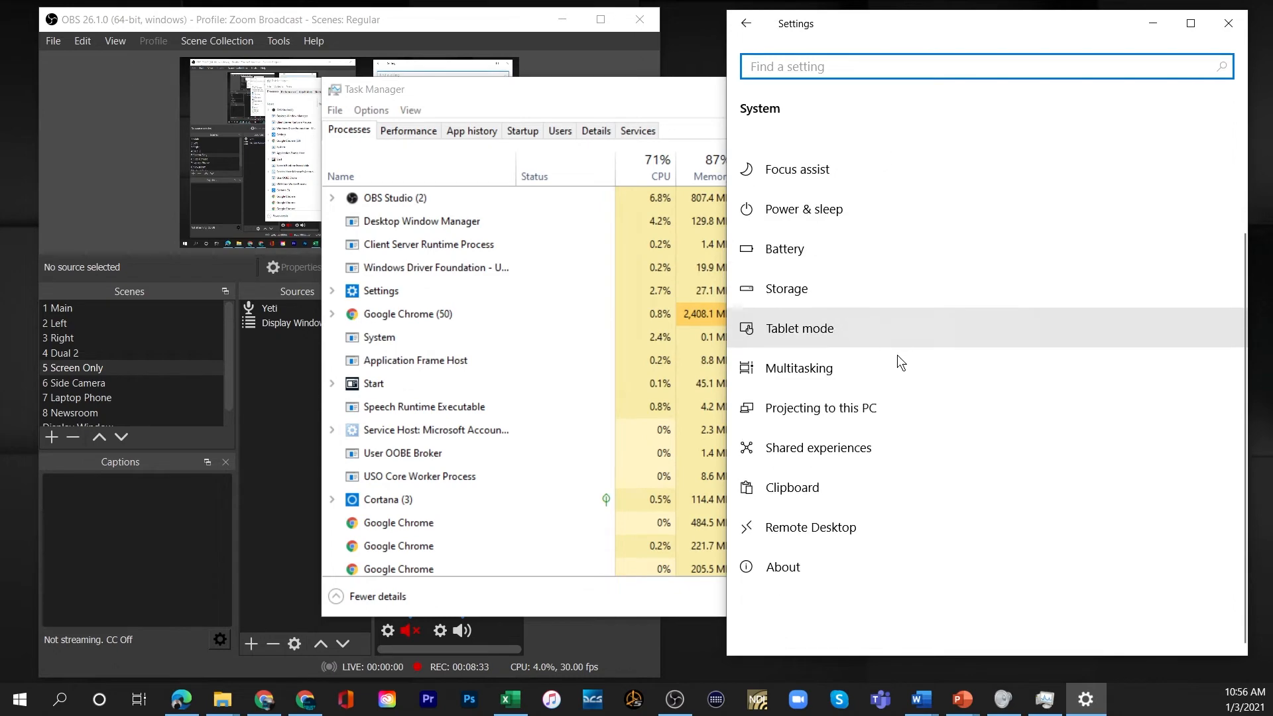
{"action": "left_click", "coordinate": [783, 566]}
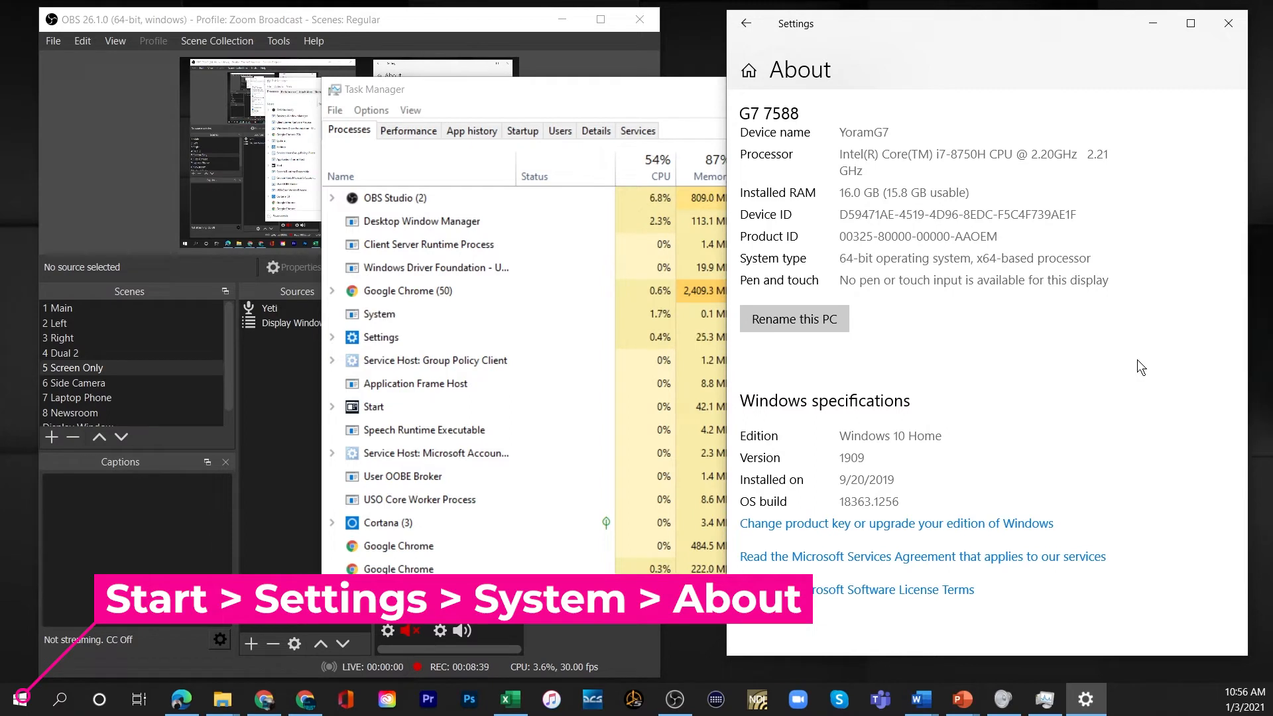
{"action": "mouse_move", "coordinate": [747, 158]}
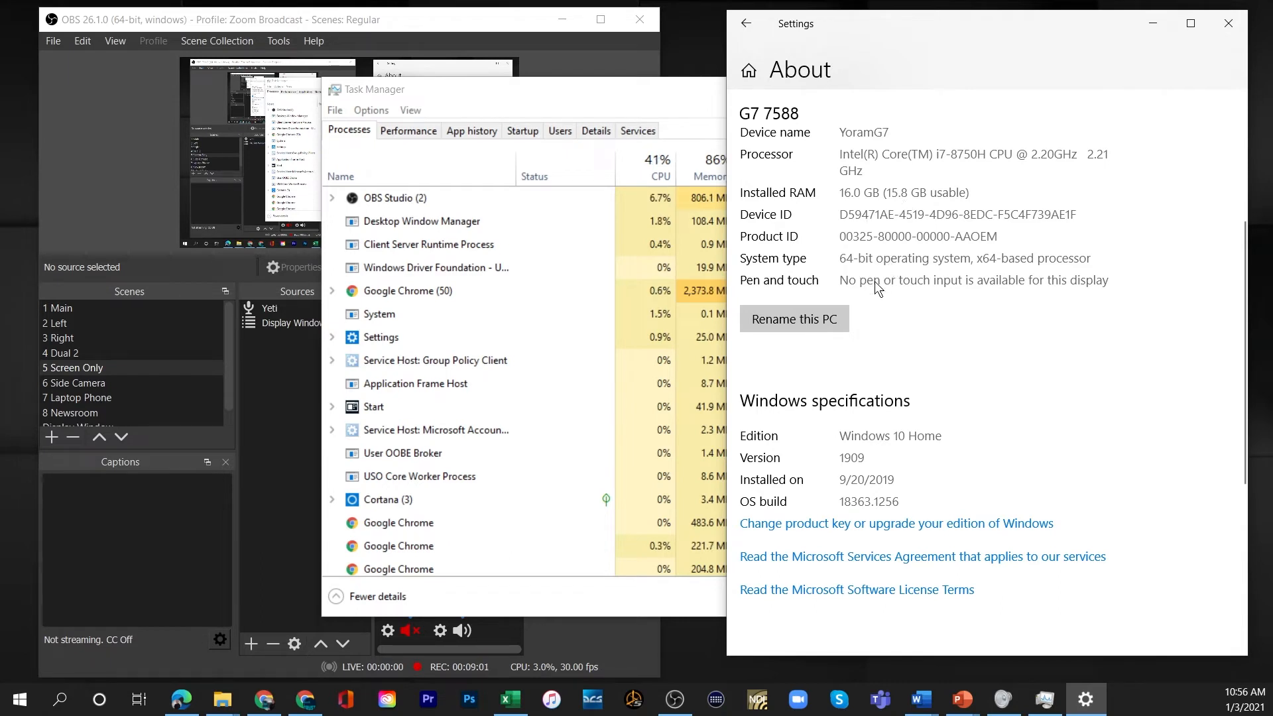
{"action": "mouse_move", "coordinate": [956, 316]}
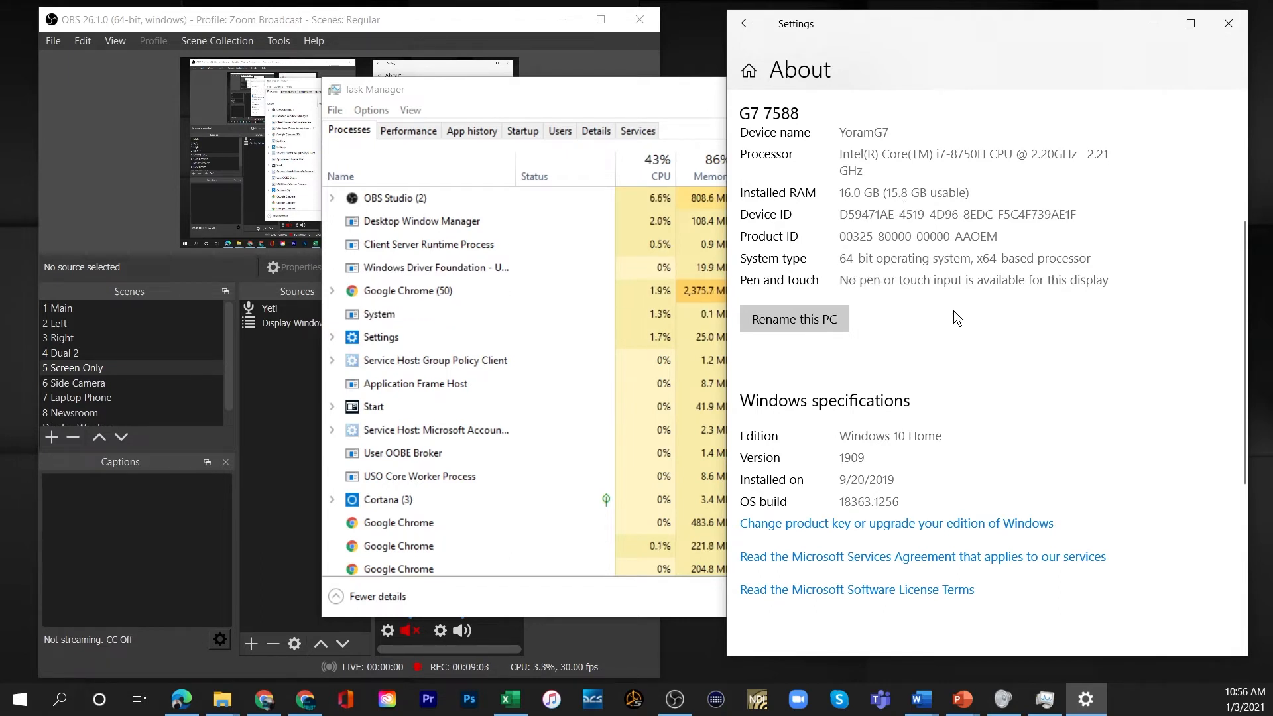